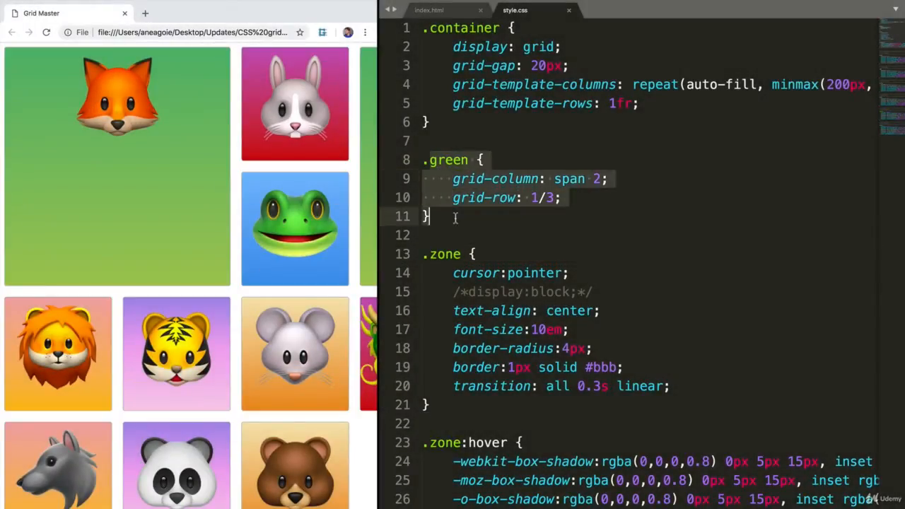
mouse_move(580, 217)
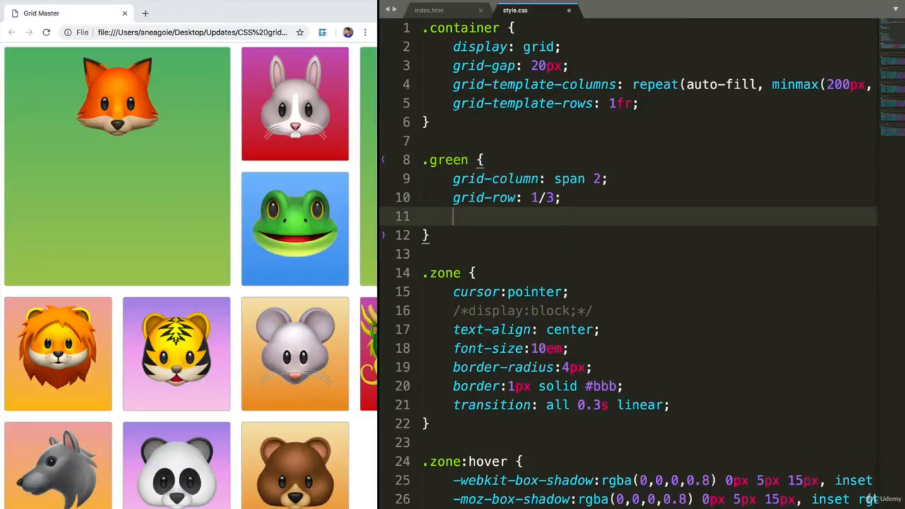
type("justify-")
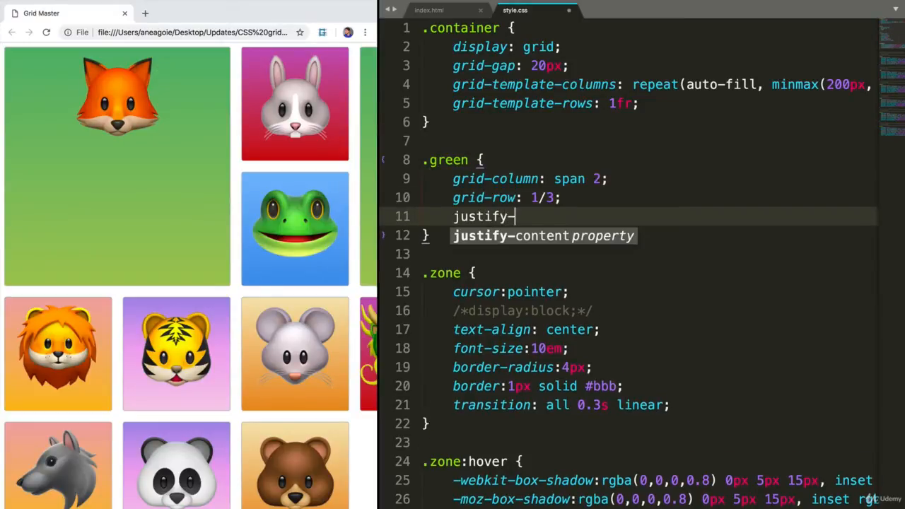
type("self: ;")
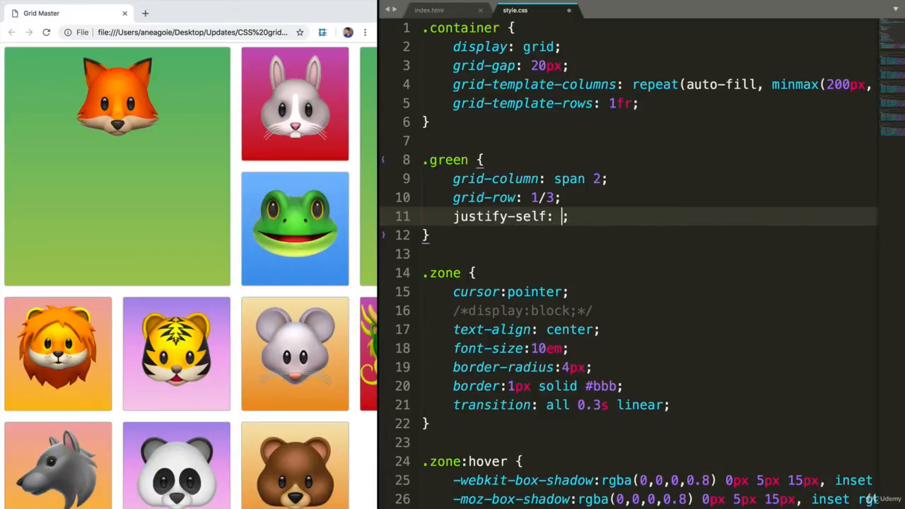
type("start")
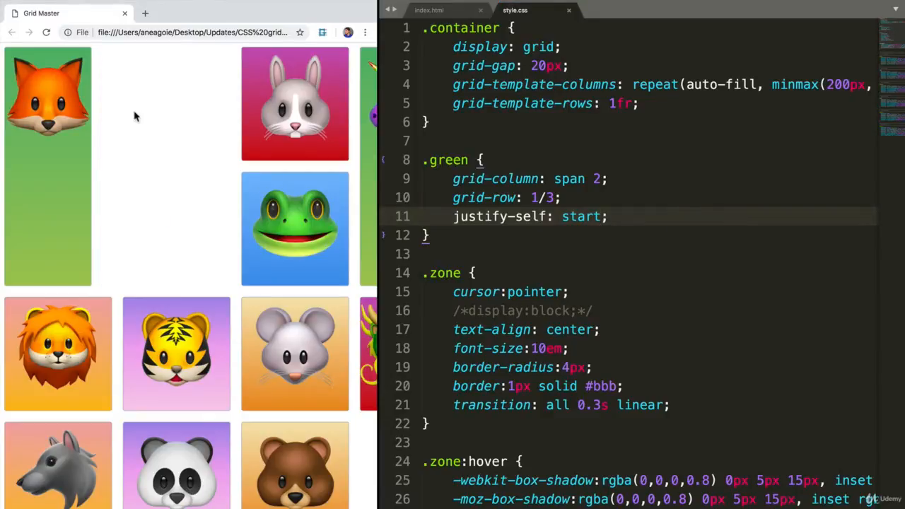
mouse_move(574, 216)
type("align")
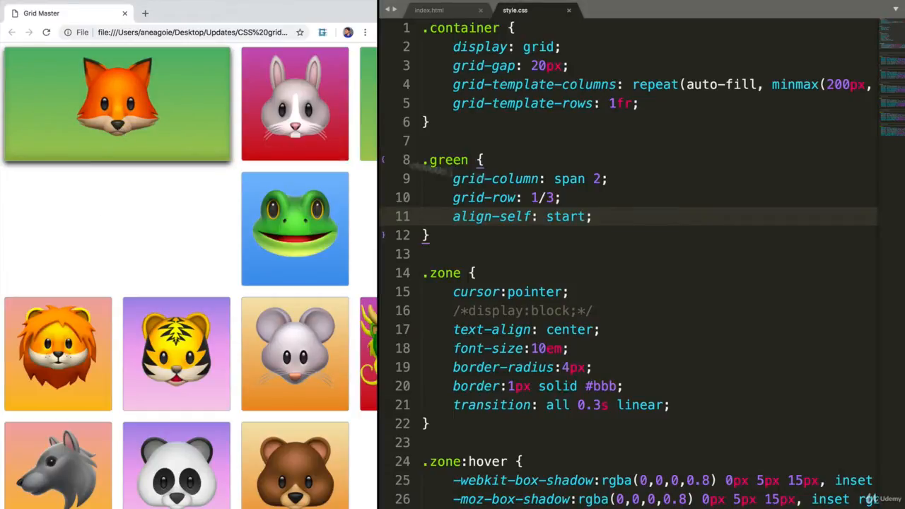
type("end")
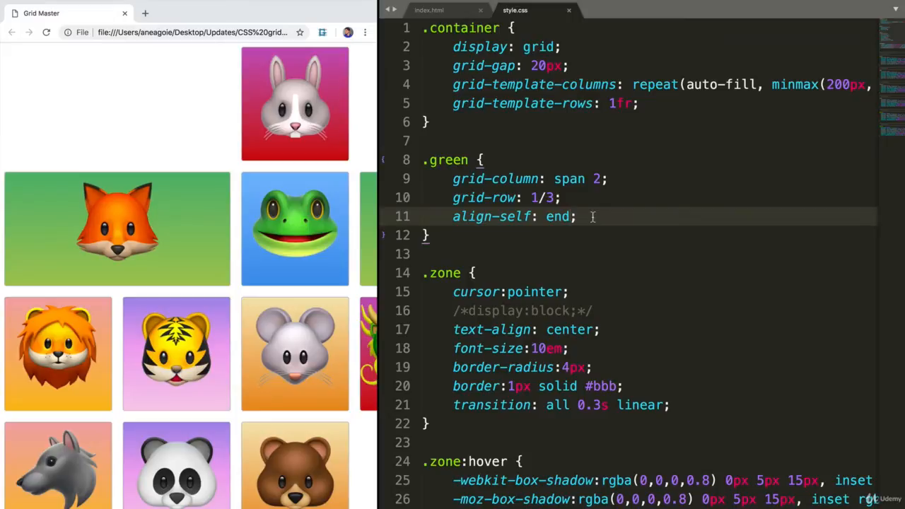
mouse_move(25, 162)
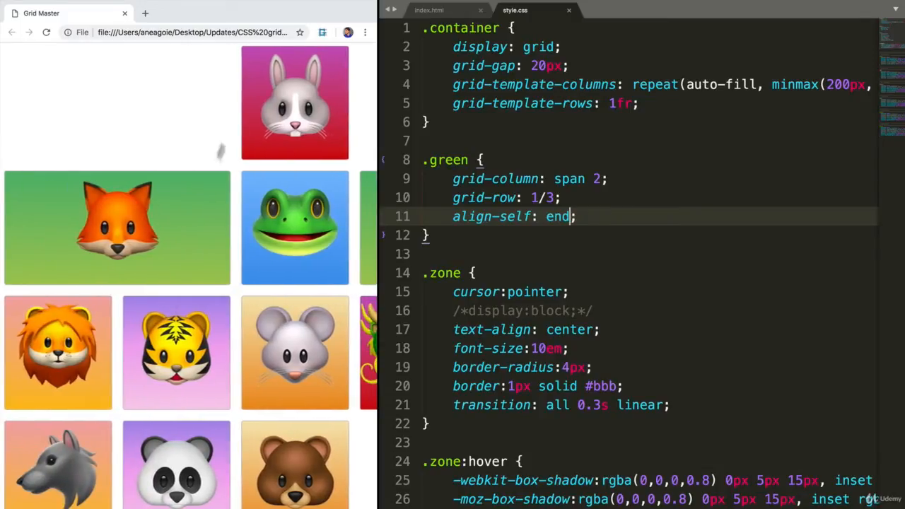
mouse_move(200, 198)
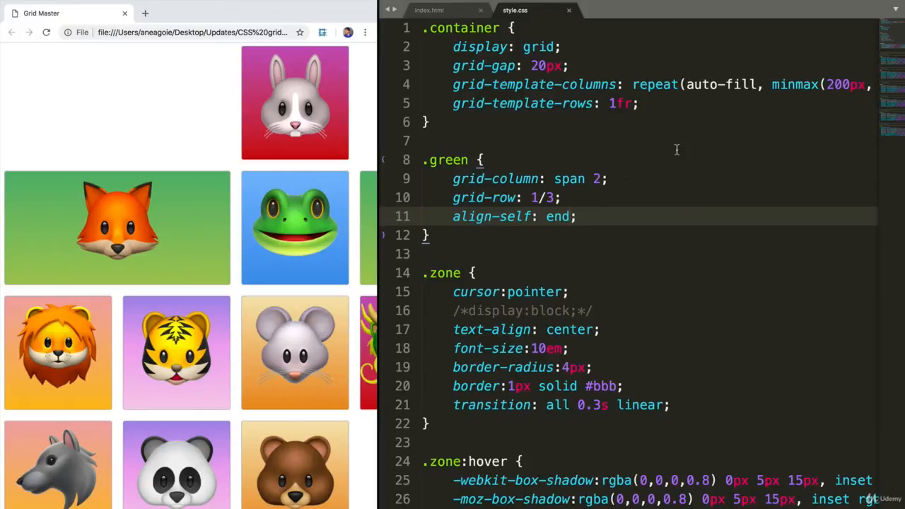
mouse_move(602, 151)
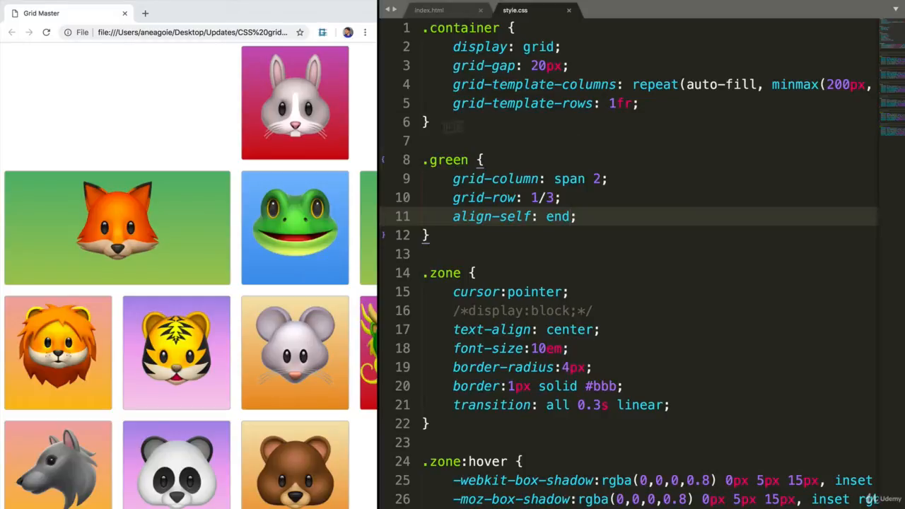
mouse_move(190, 139)
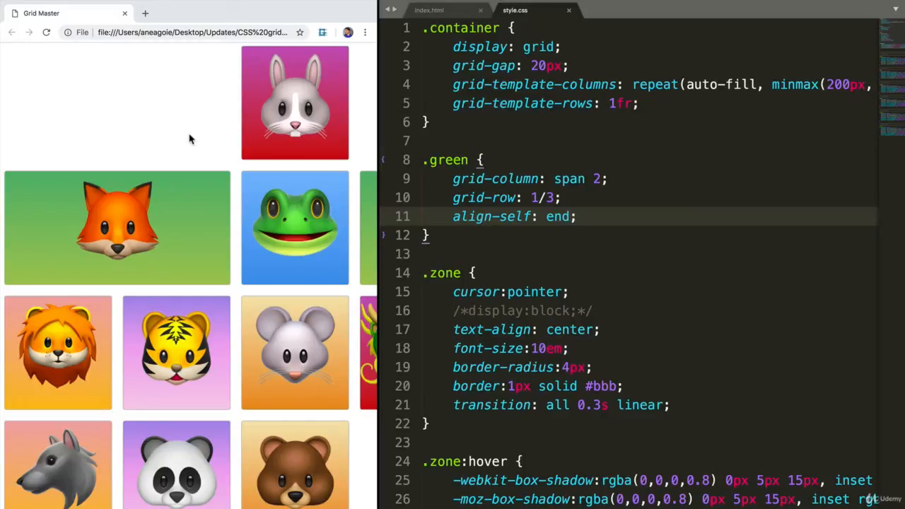
mouse_move(290, 167)
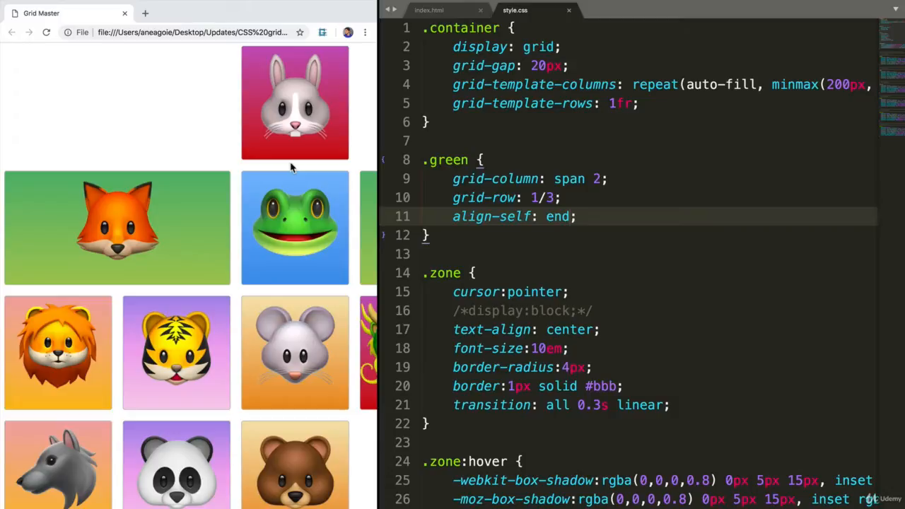
mouse_move(360, 206)
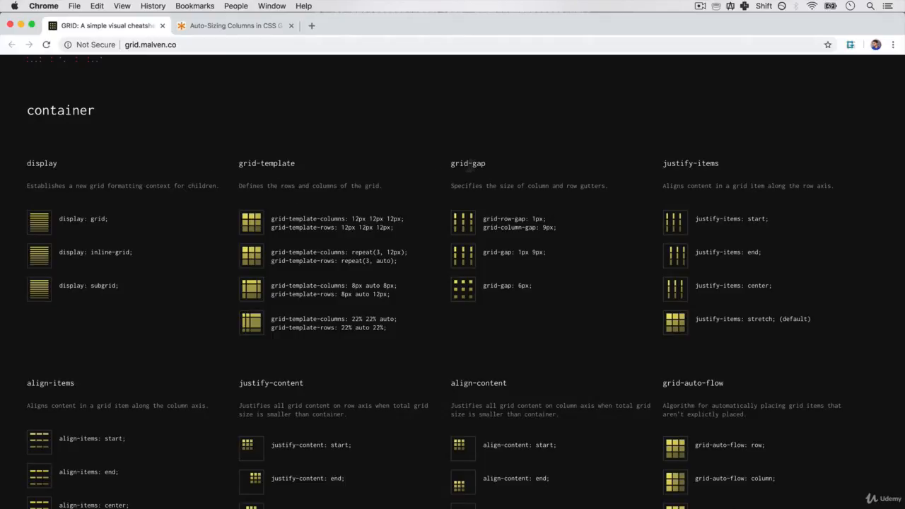
scroll("down", 3)
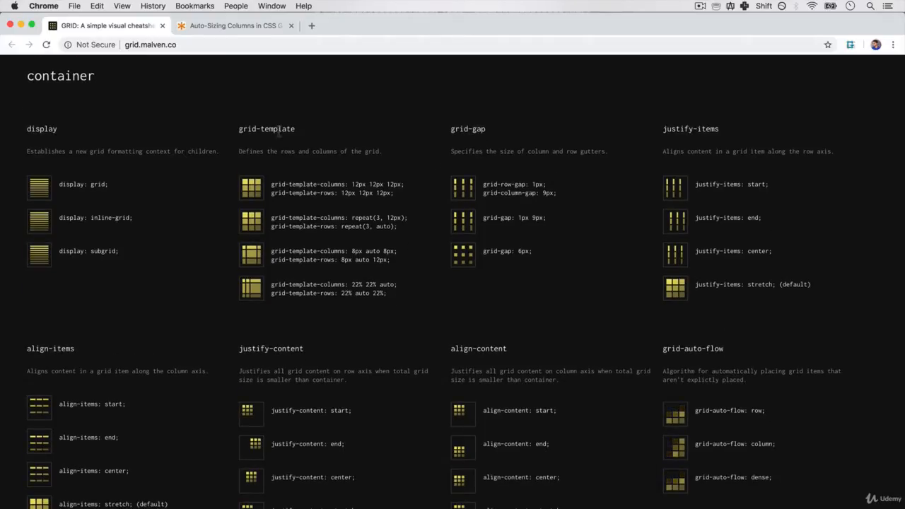
scroll("down", 3)
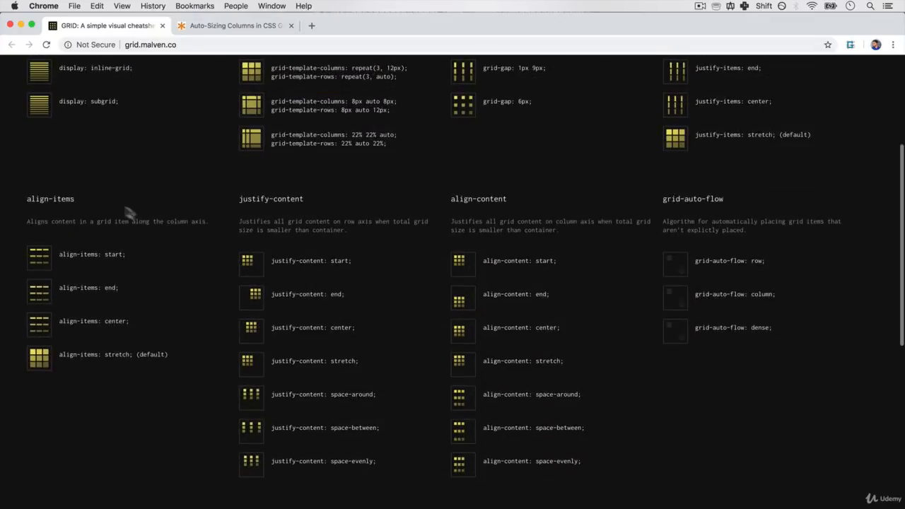
scroll("down", 3)
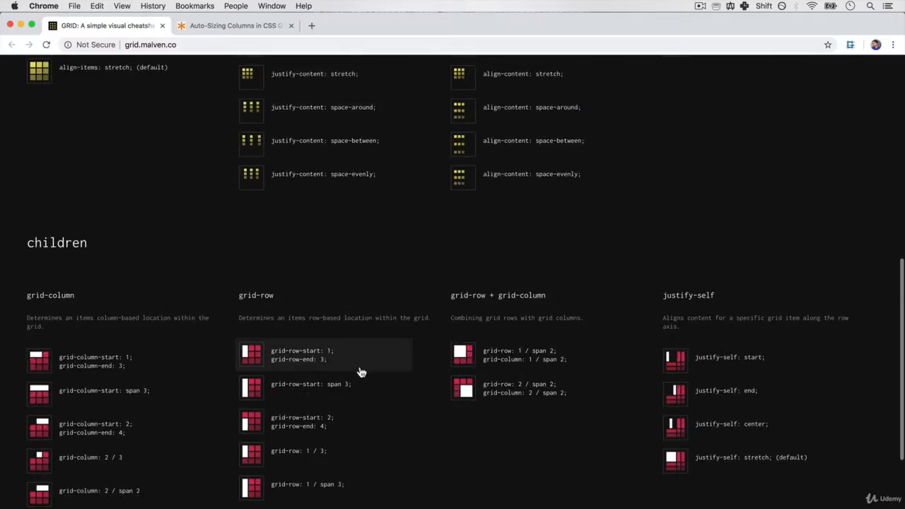
scroll("down", 3)
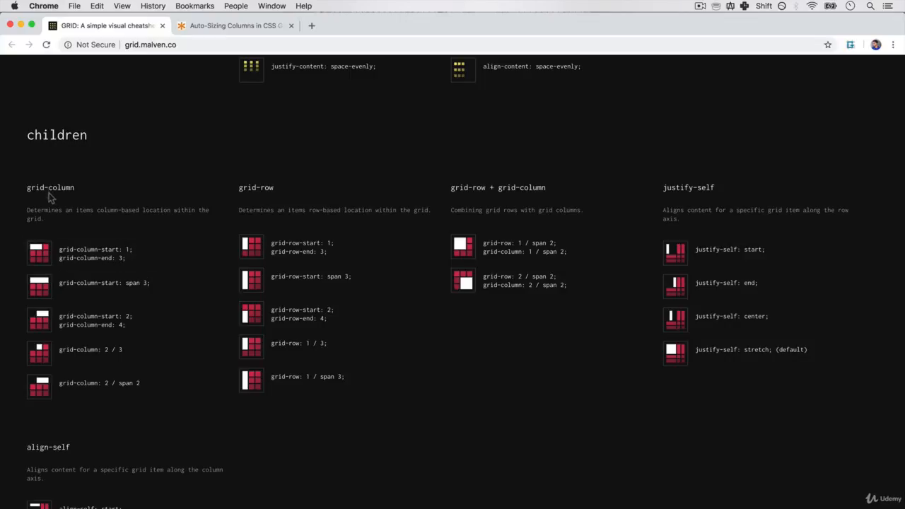
scroll("down", 3)
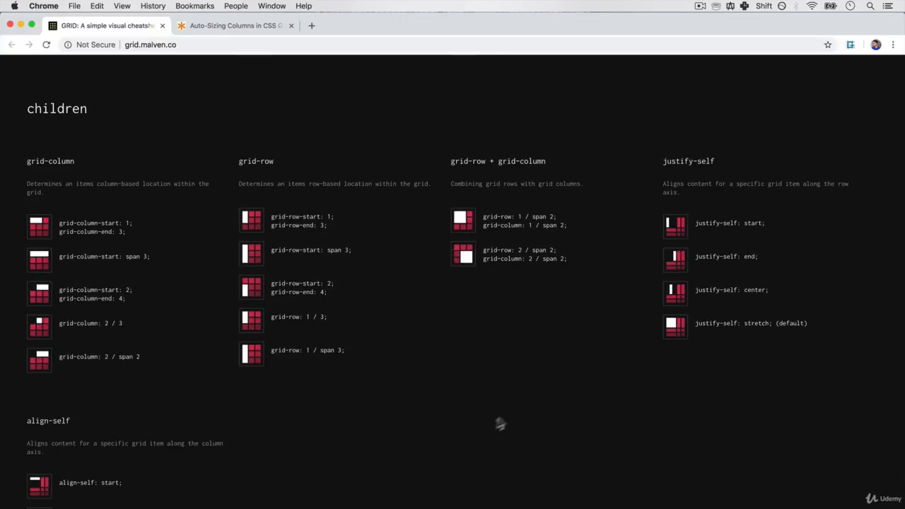
mouse_move(251, 233)
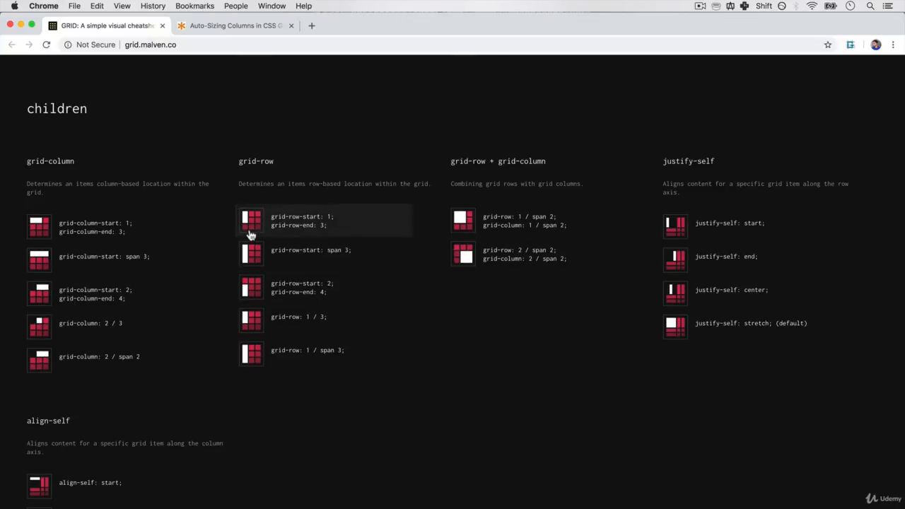
mouse_move(184, 289)
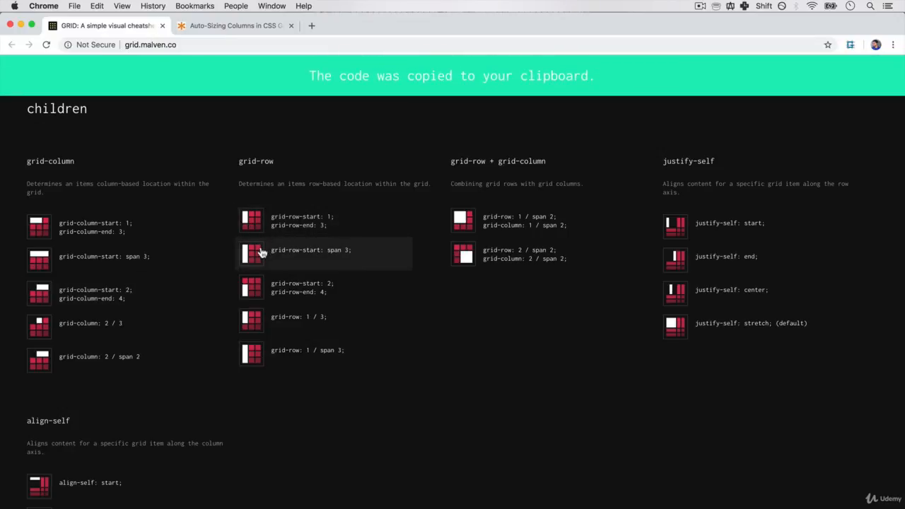
scroll("down", 3)
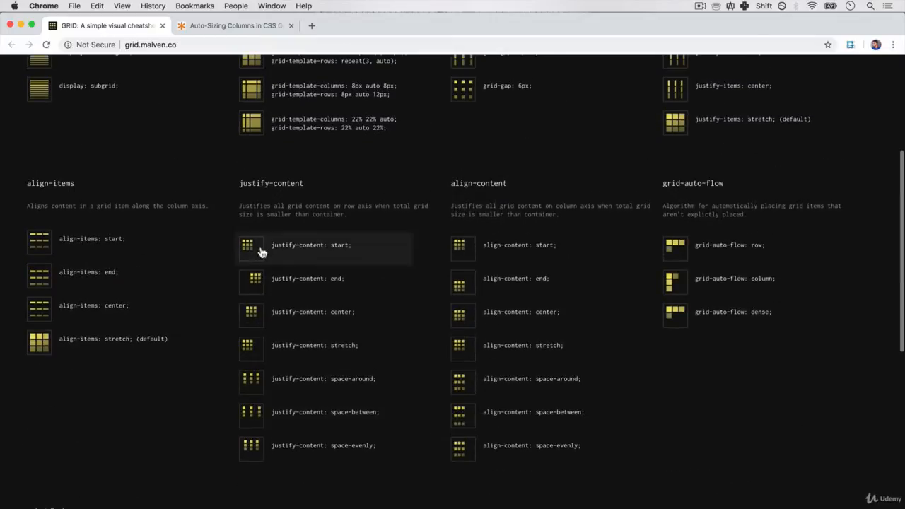
scroll("up", 3)
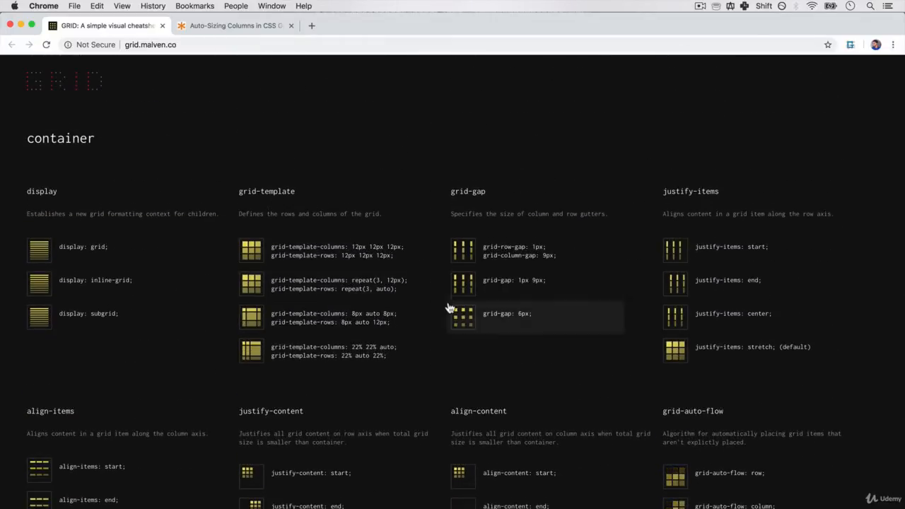
mouse_move(477, 364)
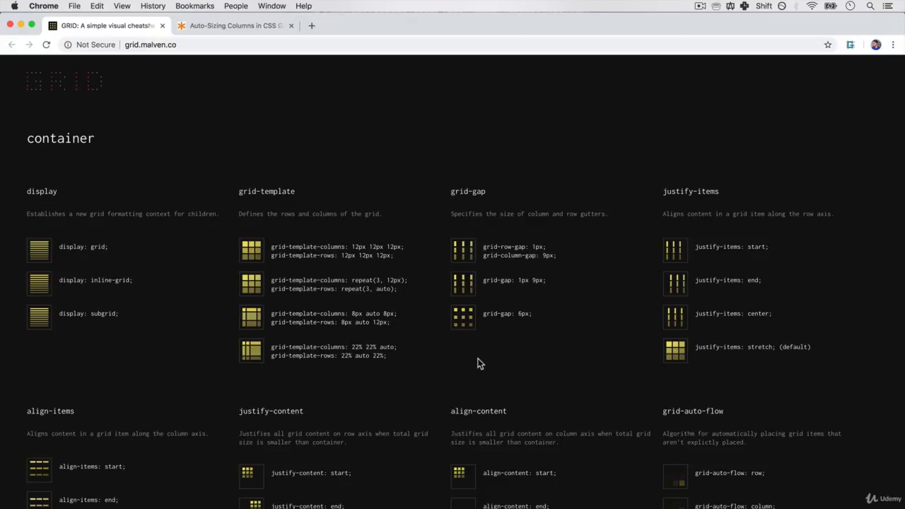